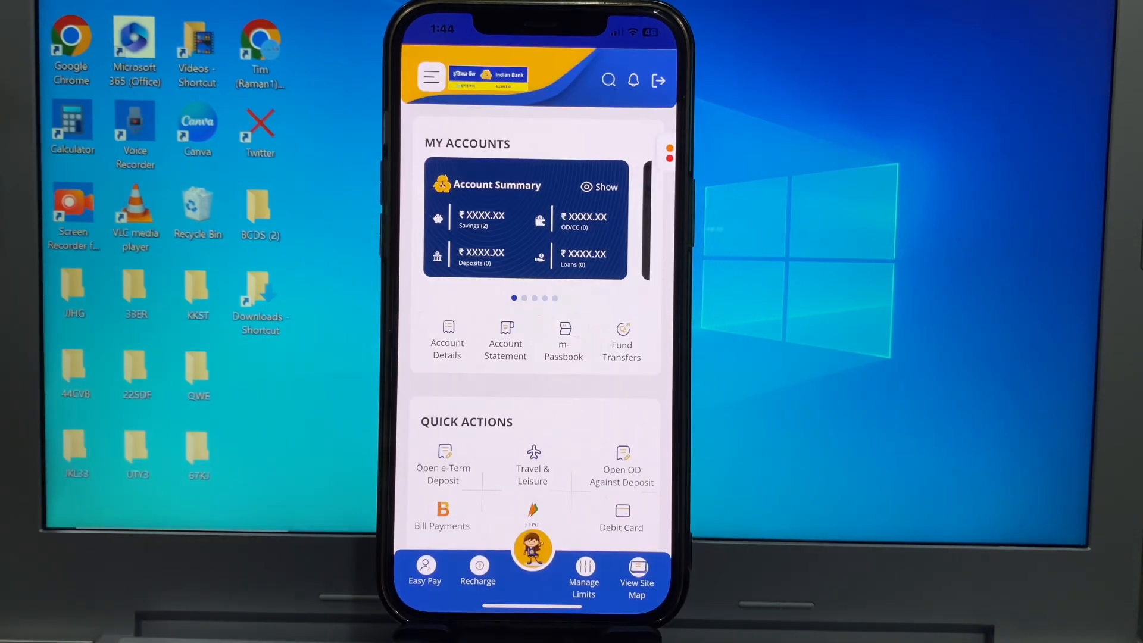
- Reach Manage Limits for the linked debit card via Debit Card in Quick Actions
{"action": "scroll", "scroll_direction": "down", "scroll_amount": 3}
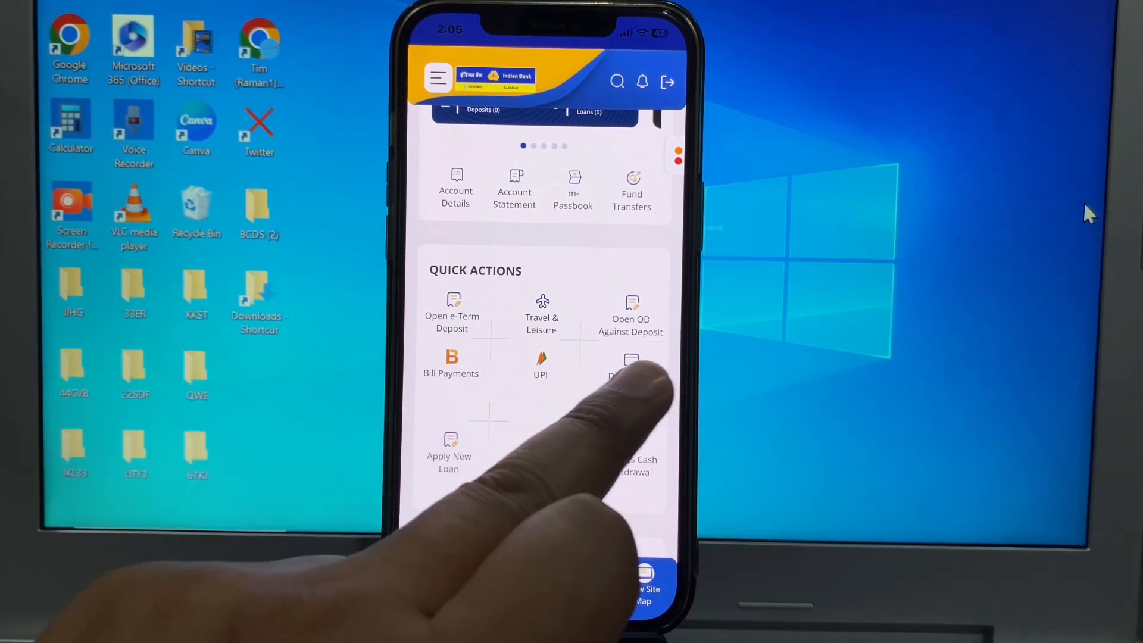
{"action": "left_click", "coordinate": [631, 362]}
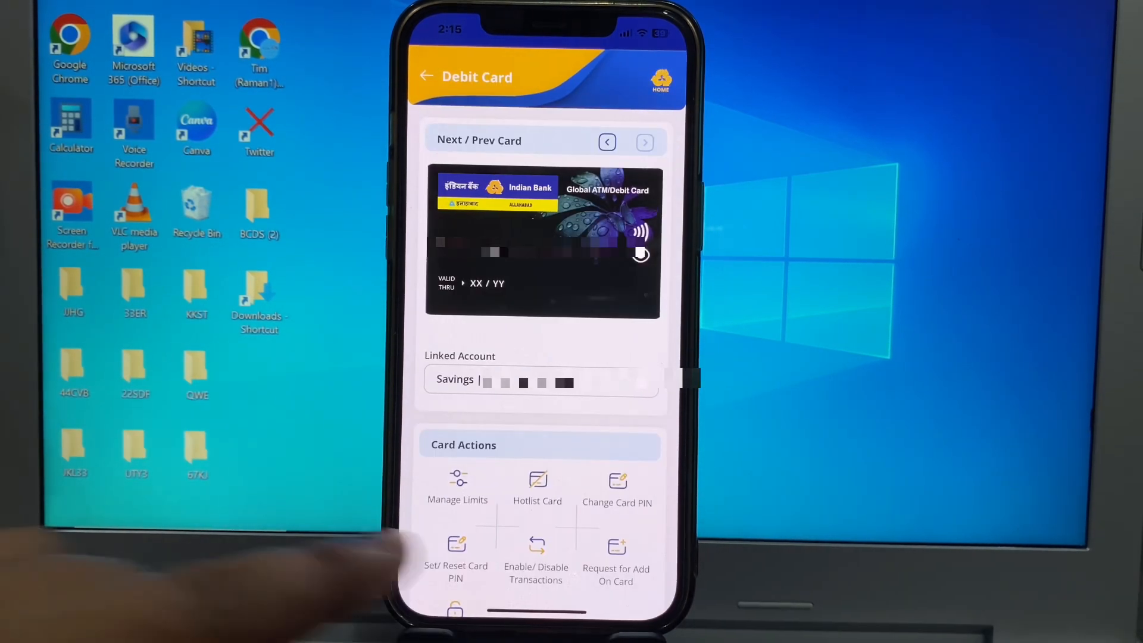
{"action": "scroll", "scroll_direction": "down", "scroll_amount": 3}
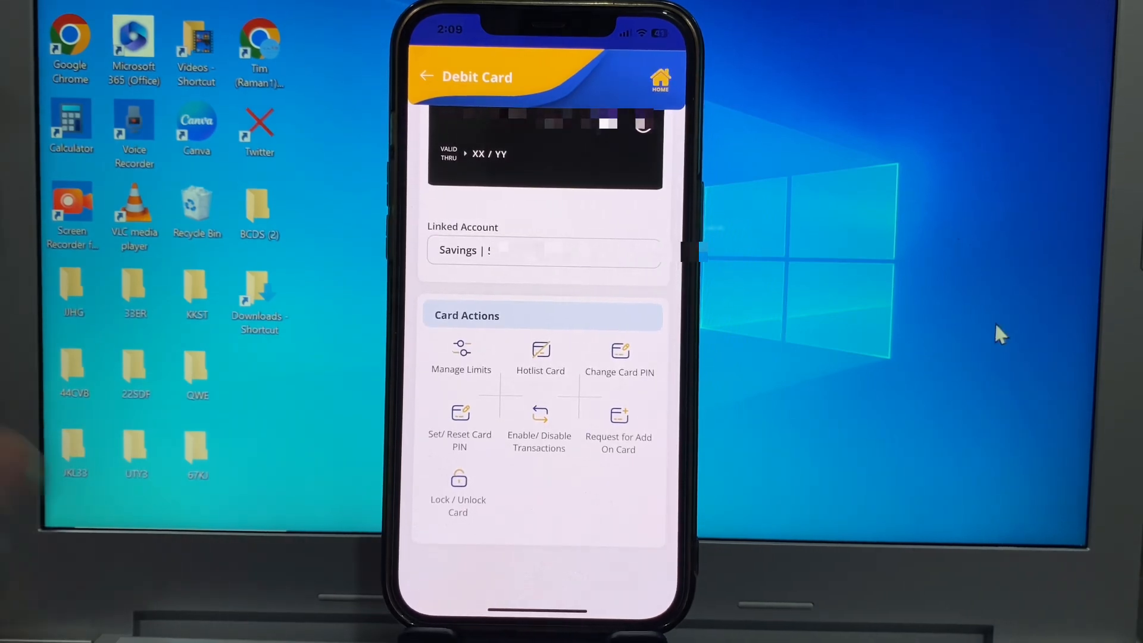
{"action": "left_click", "coordinate": [540, 358]}
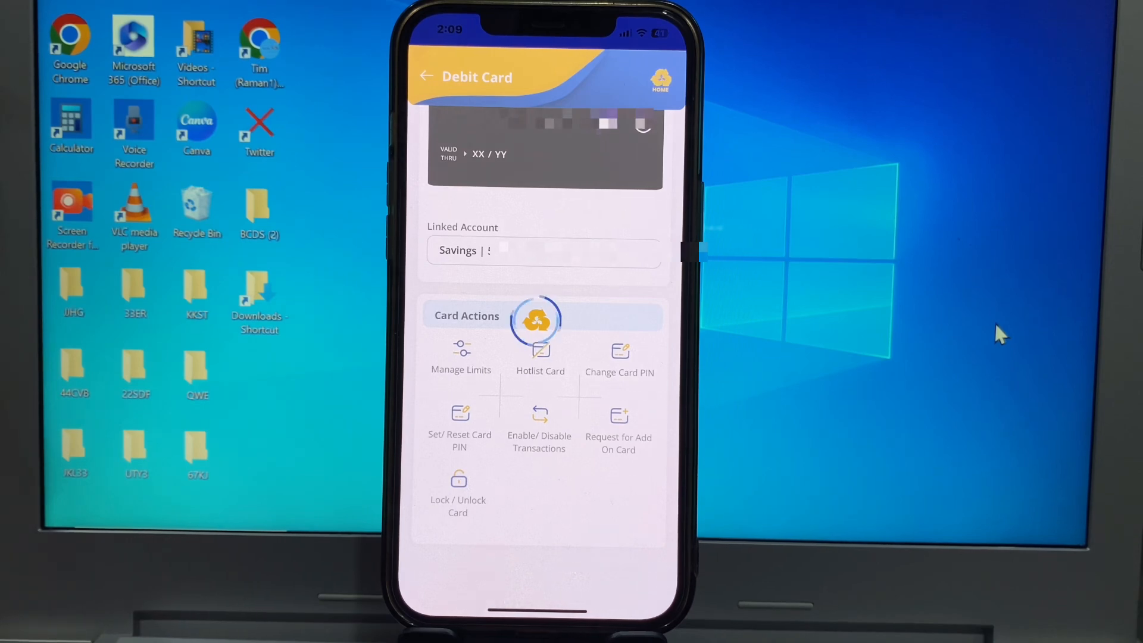
- Lower the Point of Sales limit to 10000, leaving ATM Withdrawal at 50000
{"action": "left_click", "coordinate": [461, 354]}
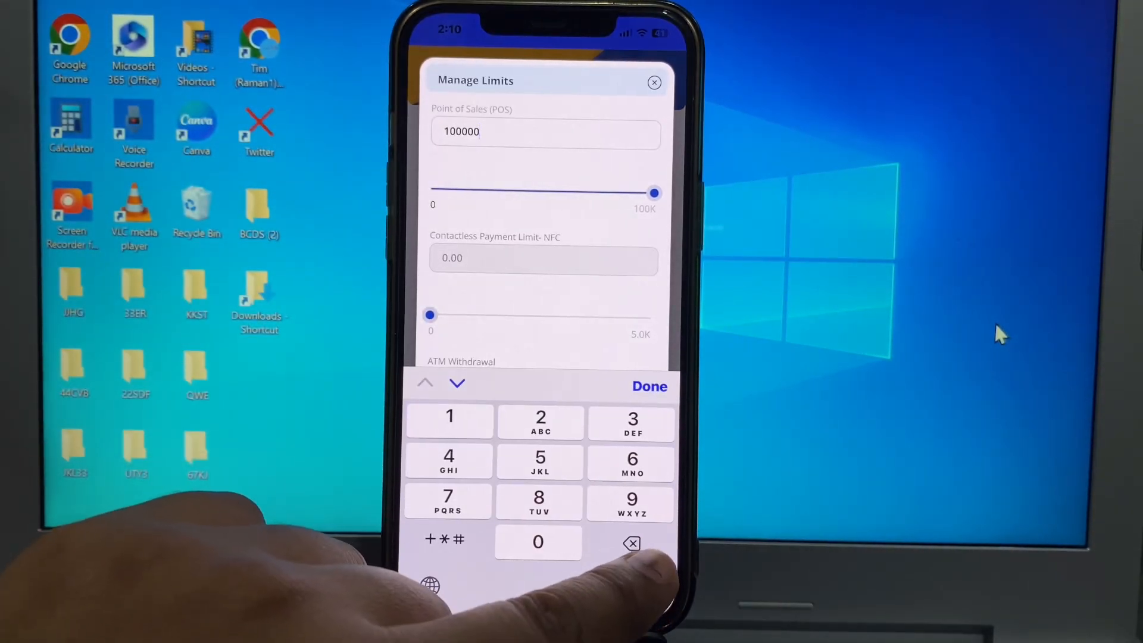
{"action": "left_click", "coordinate": [631, 543]}
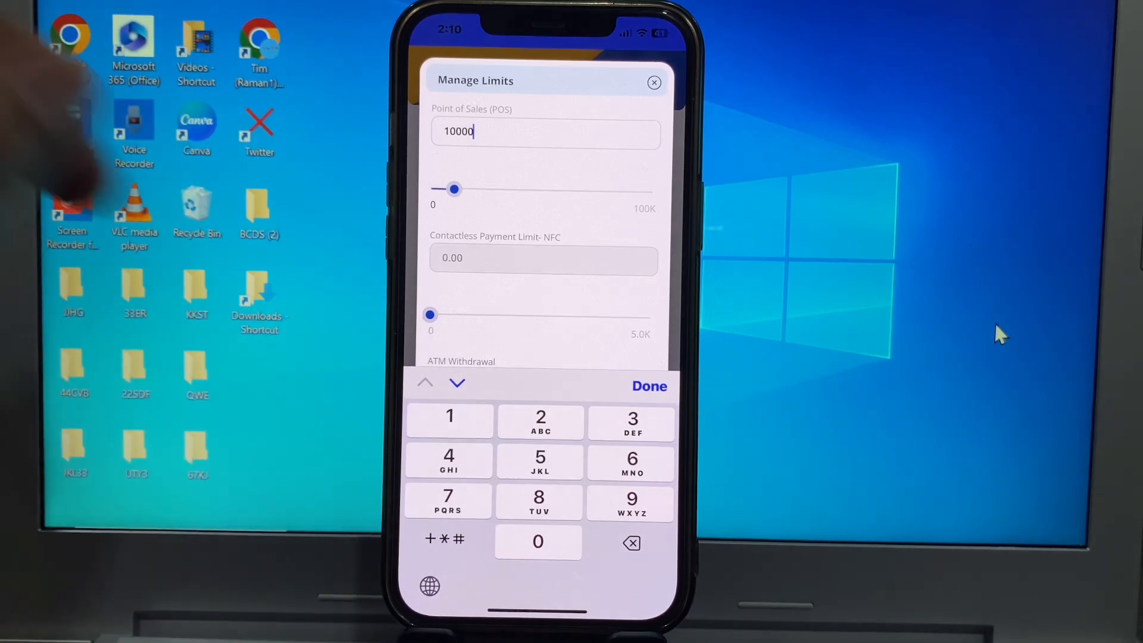
{"action": "scroll", "scroll_direction": "up", "scroll_amount": 3}
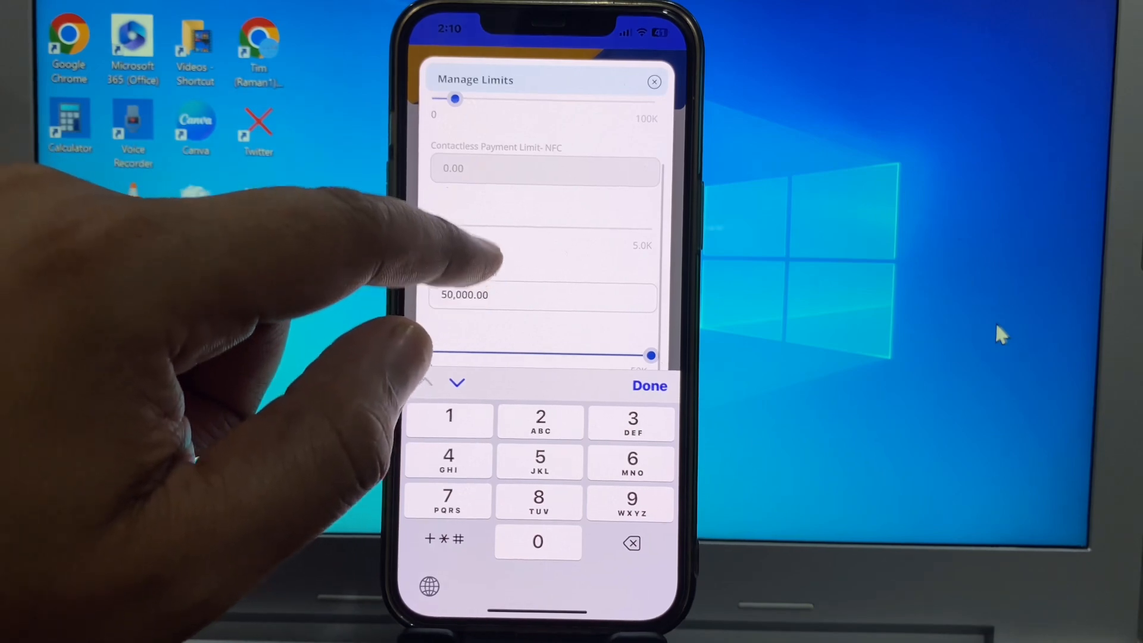
{"action": "scroll", "scroll_direction": "down", "scroll_amount": 3}
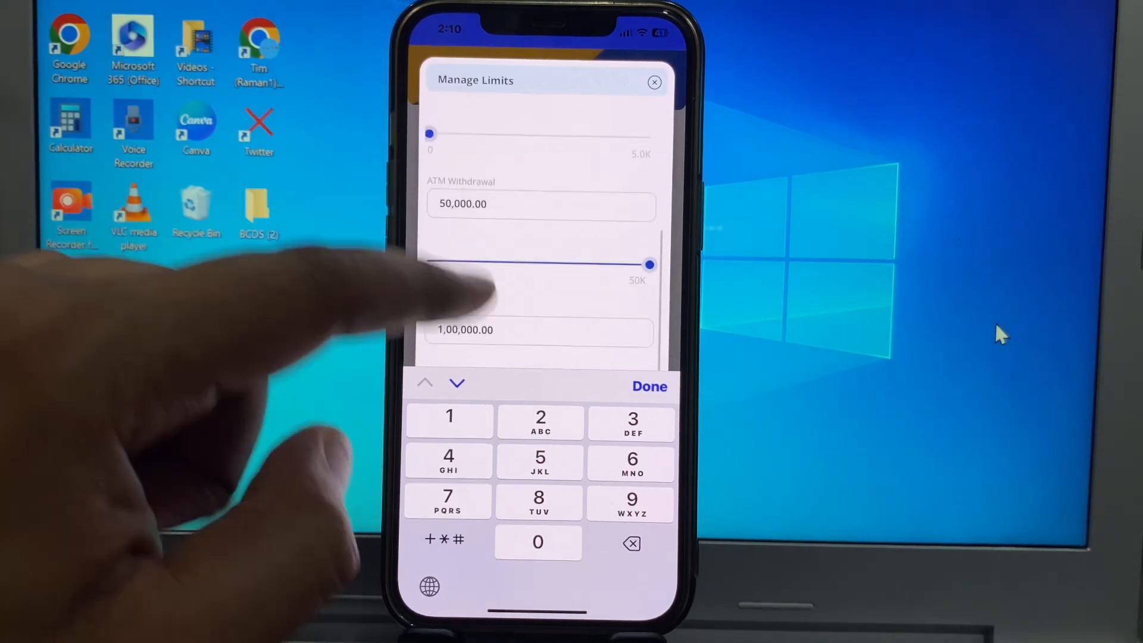
- Set the E-commerce limit to 4000
{"action": "left_click", "coordinate": [648, 386]}
{"action": "type", "text": "10000"}
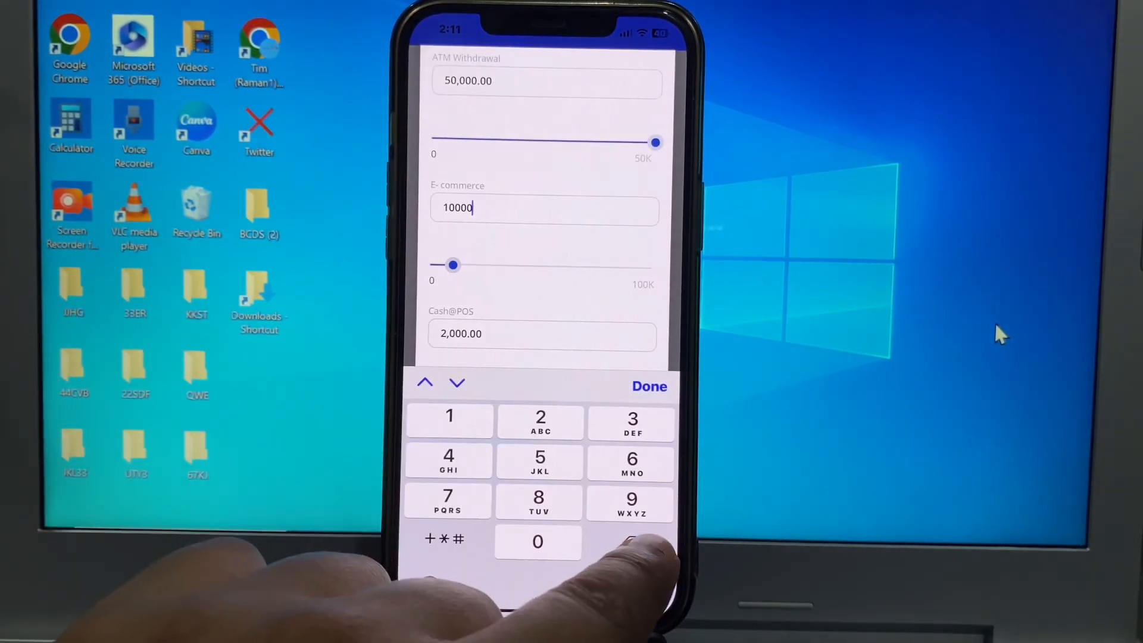
{"action": "left_click", "coordinate": [631, 543]}
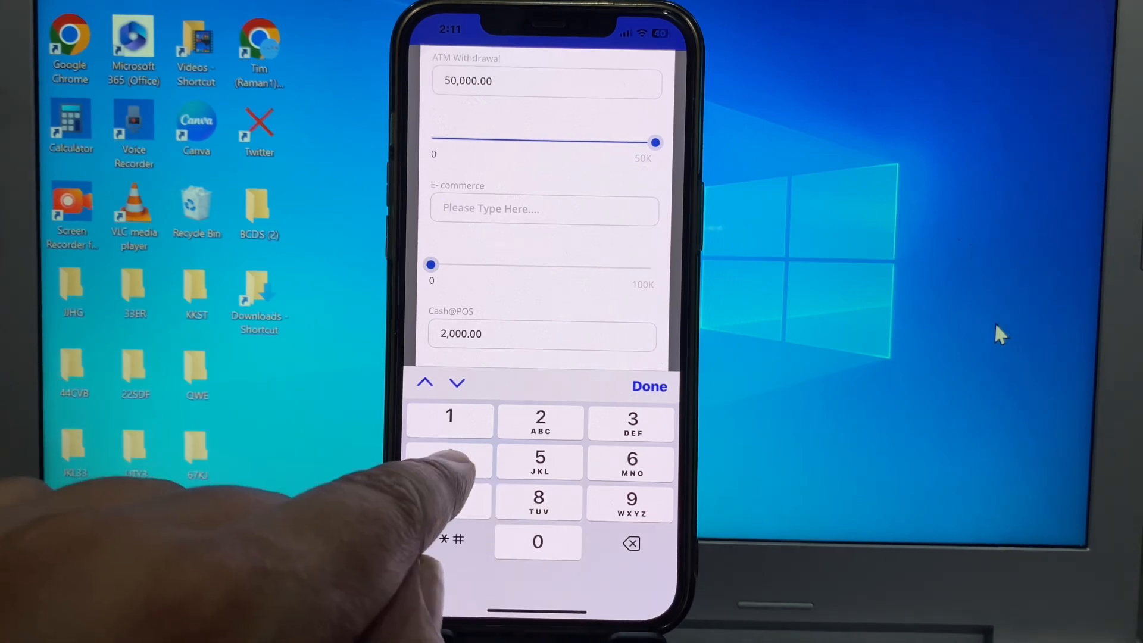
{"action": "type", "text": "4000"}
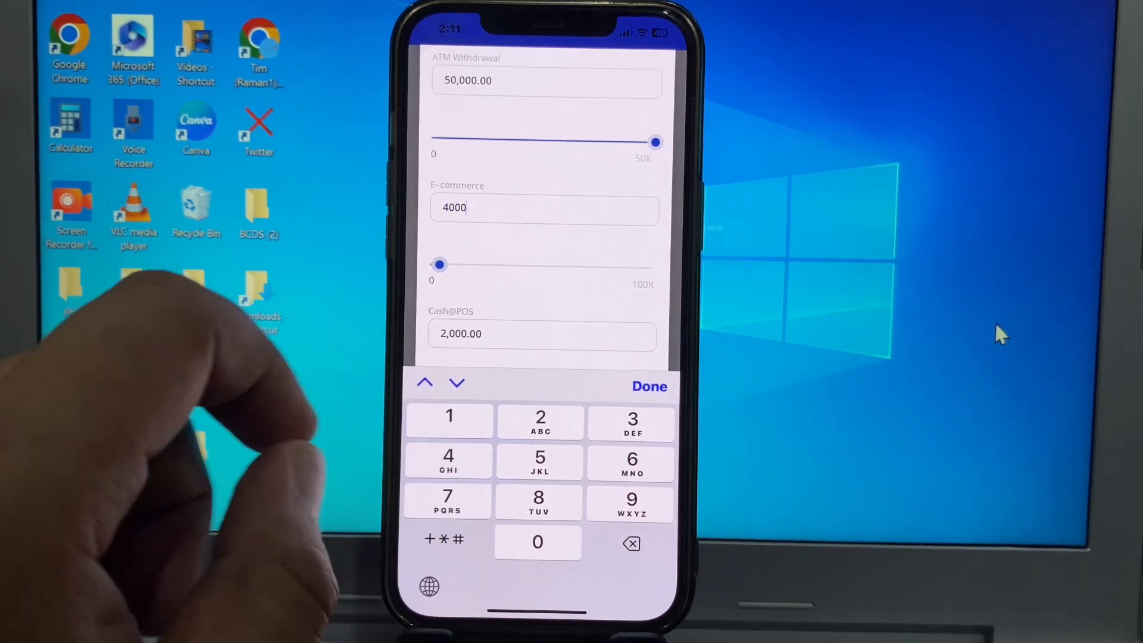
{"action": "left_click", "coordinate": [648, 386]}
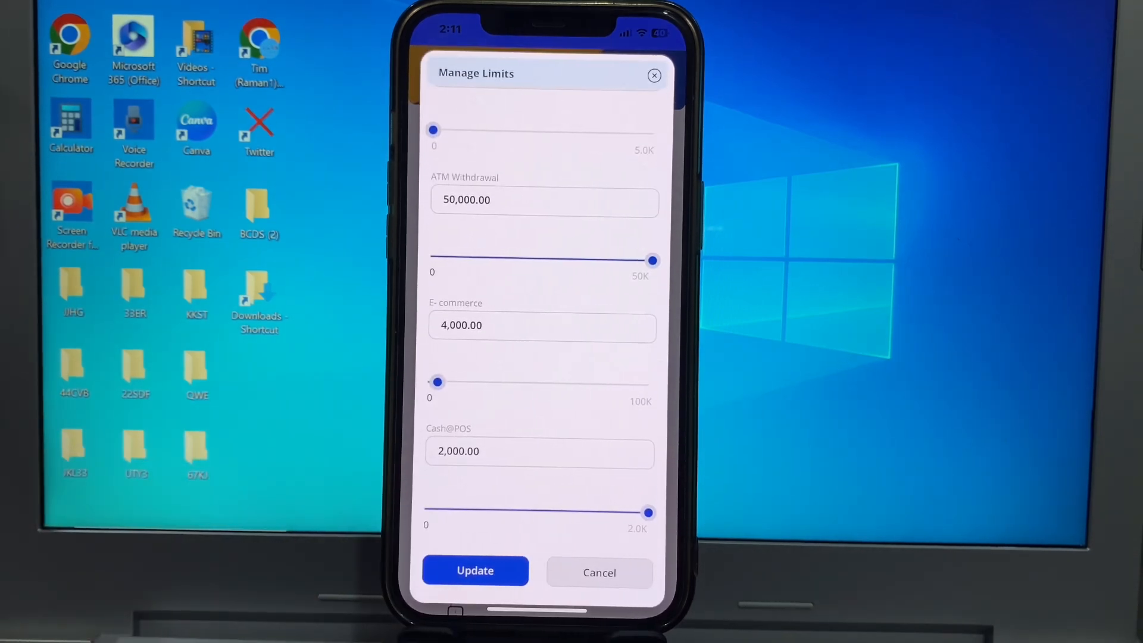
- Submit and confirm the updated card limits, reaching the transaction PIN prompt
{"action": "left_click", "coordinate": [475, 570]}
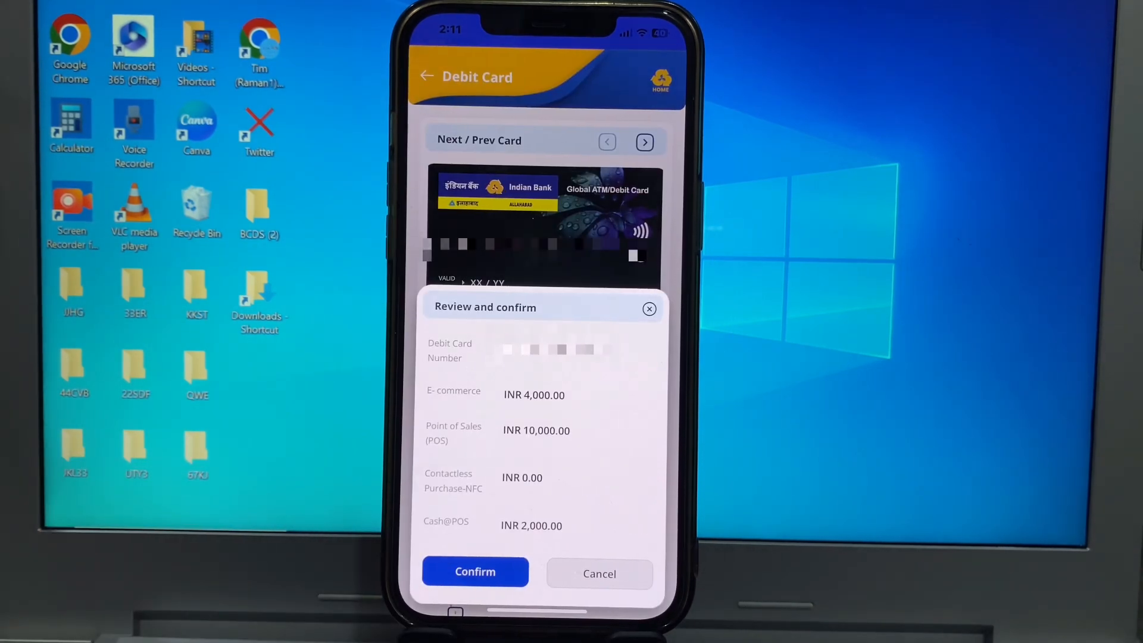
{"action": "left_click", "coordinate": [475, 571]}
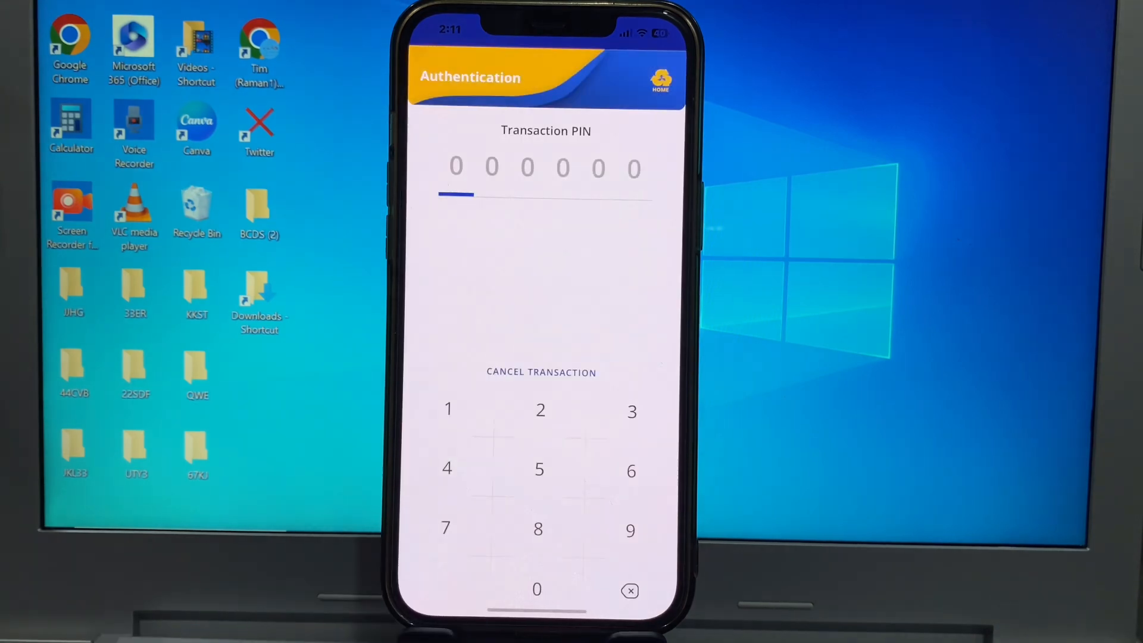